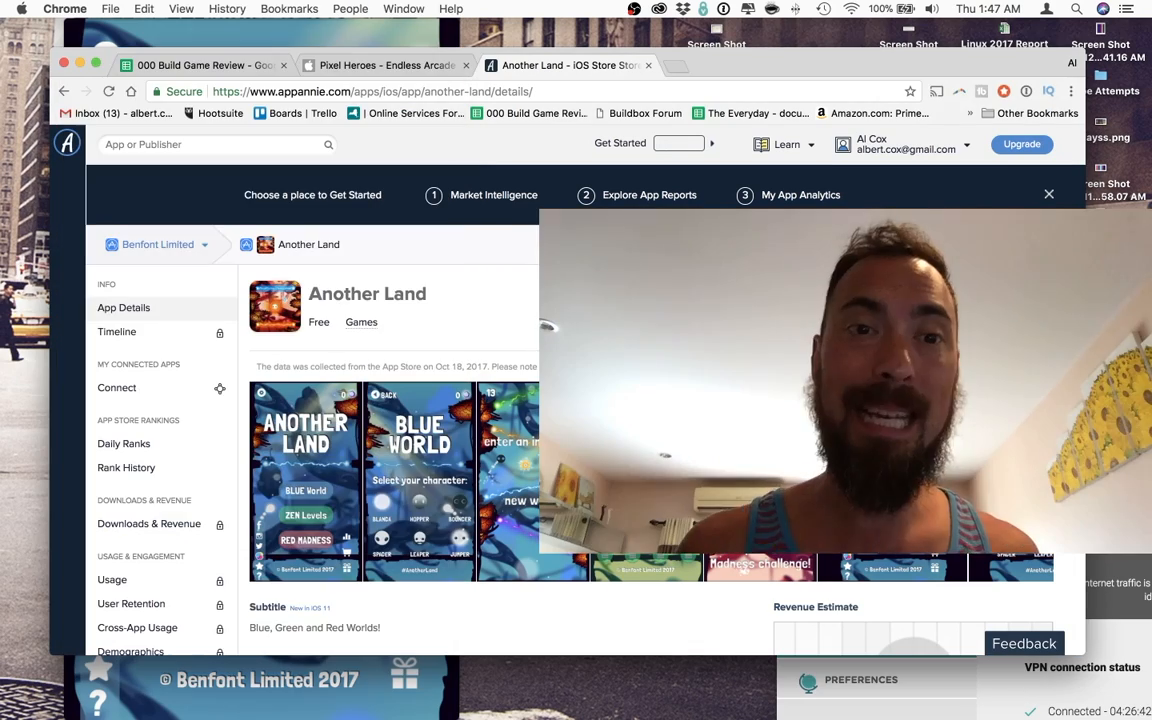
Play Another Land runs in the mirrored iPhone to Game Over, restarting after the score-5 screen
scroll("down", 3)
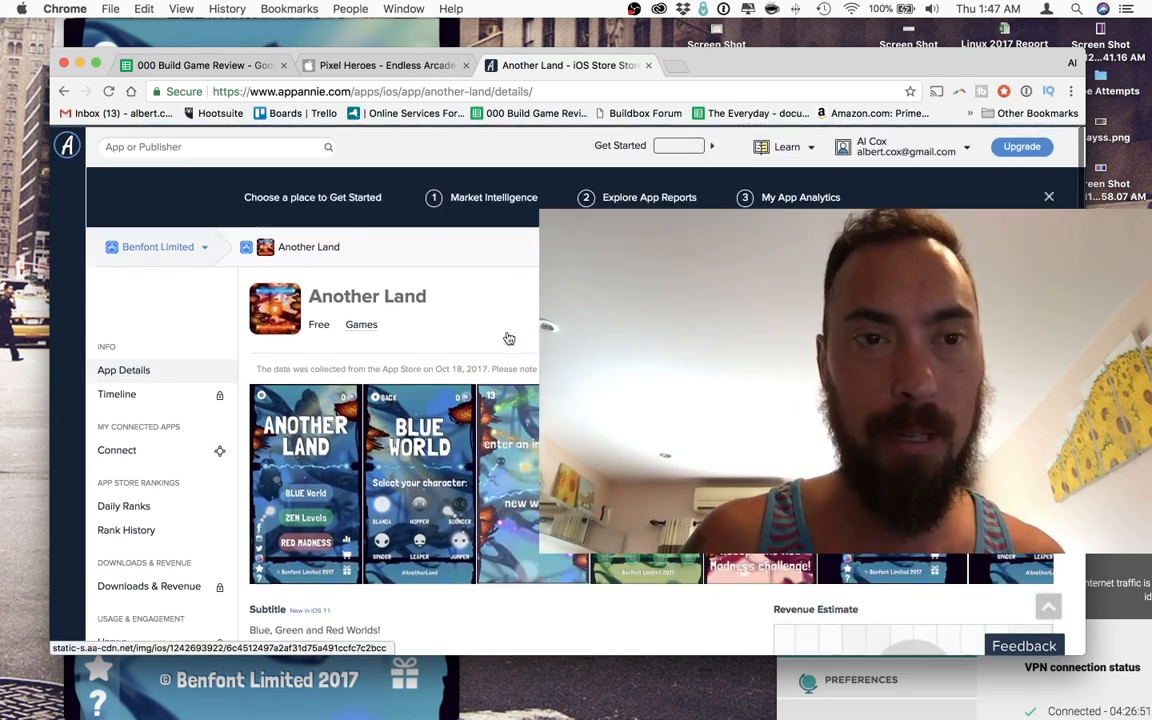
left_click(157, 246)
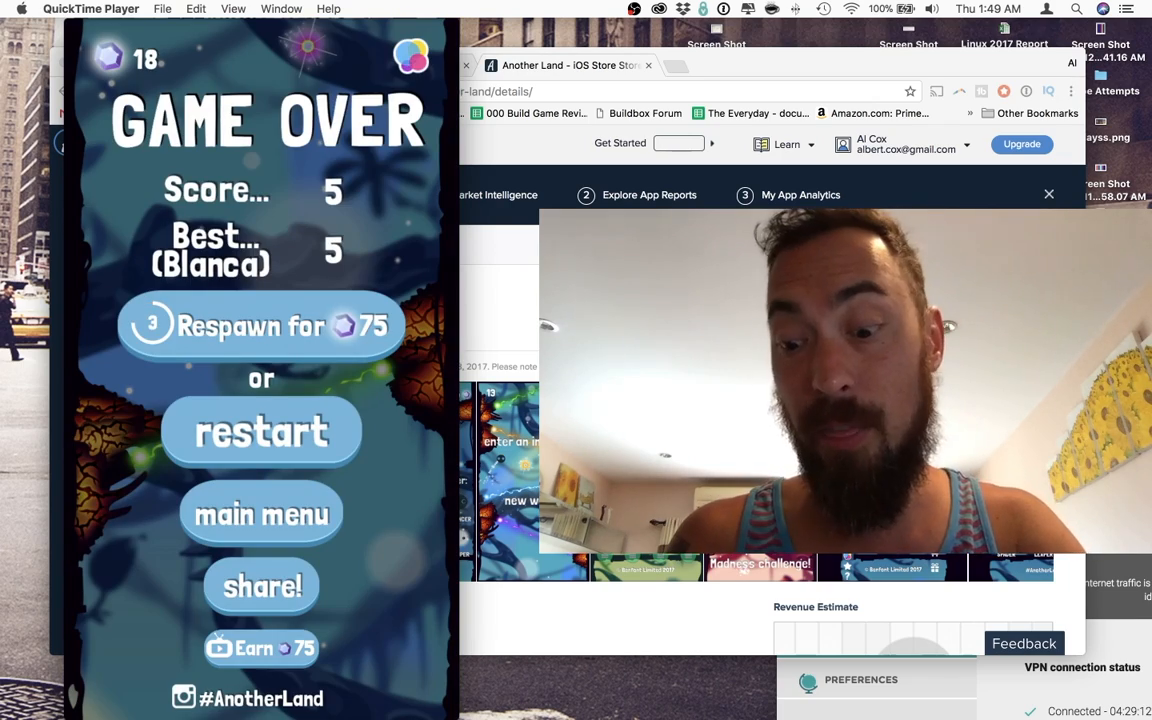
left_click(261, 431)
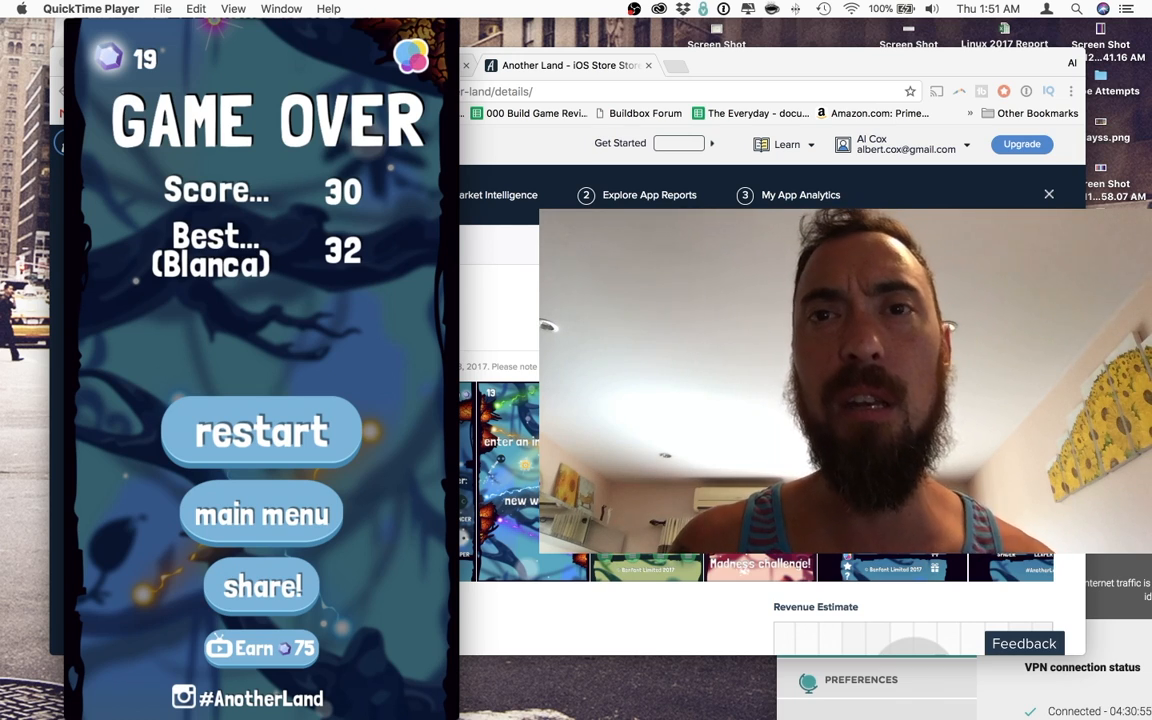
Restart Another Land after the score-30, best-32 Game Over to begin a fresh run
left_click(261, 432)
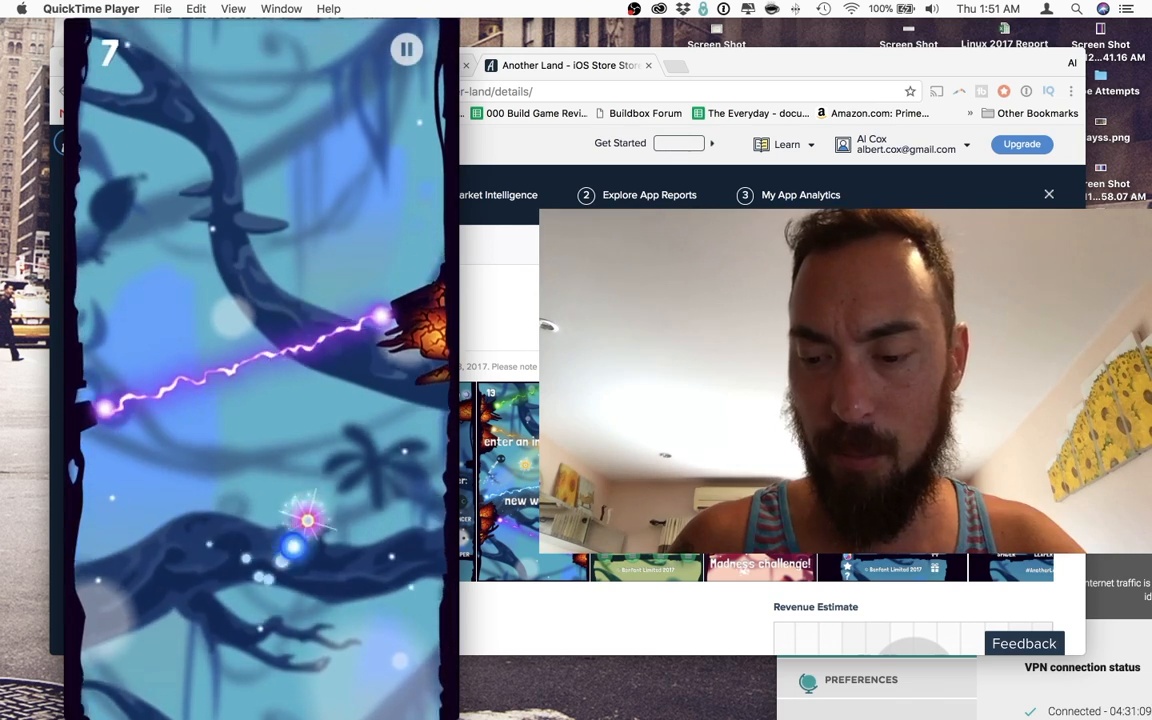